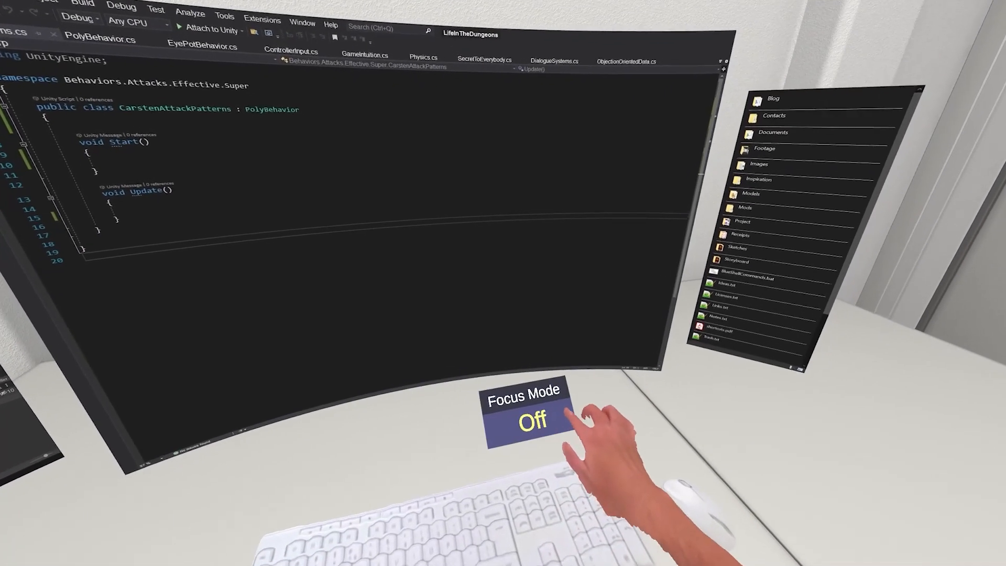
Switch the floating Focus Mode toggle above the keyboard from Off to On.
{"action": "left_click", "coordinate": [523, 417]}
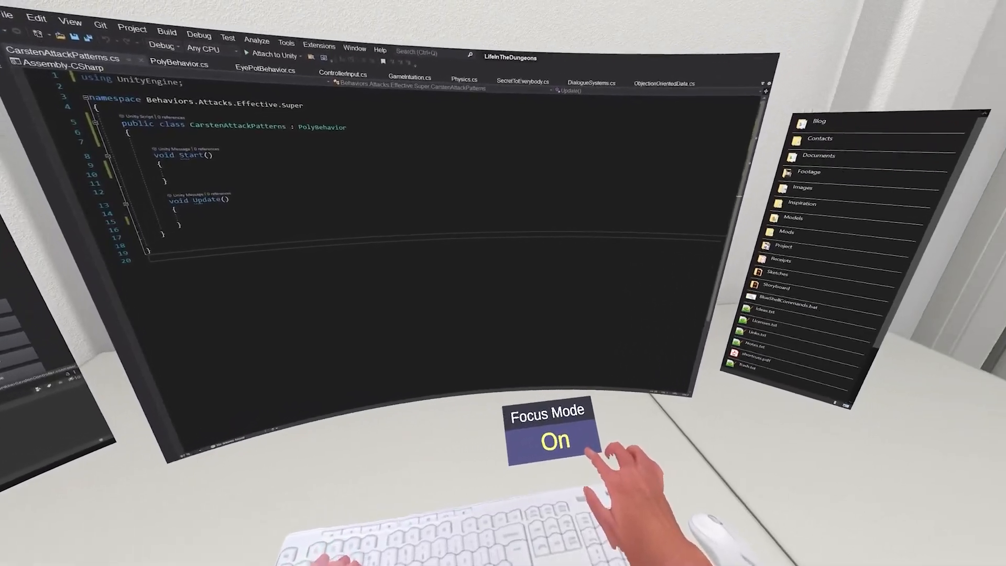